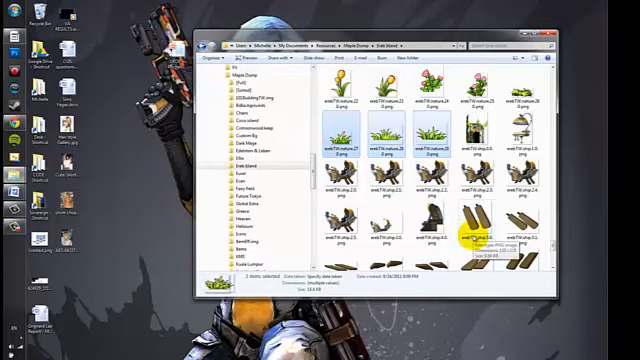
# - Create a new 300 by 300 pixel image with Maintain aspect ratio unchecked
pyautogui.click(348, 136)
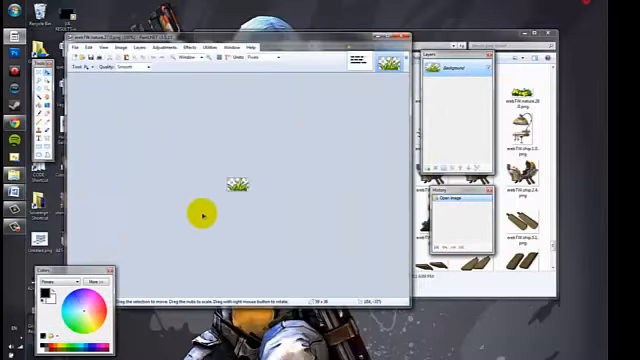
pyautogui.click(78, 48)
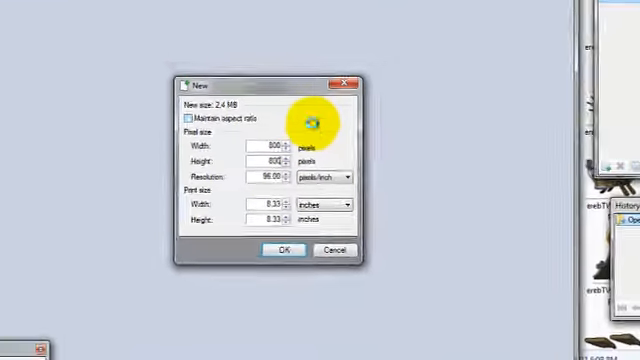
pyautogui.click(282, 250)
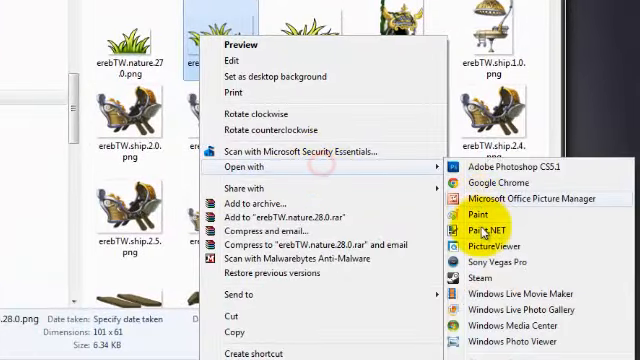
# - Bring the grass tuft images into the canvas on a new layer, side by side
pyautogui.click(490, 230)
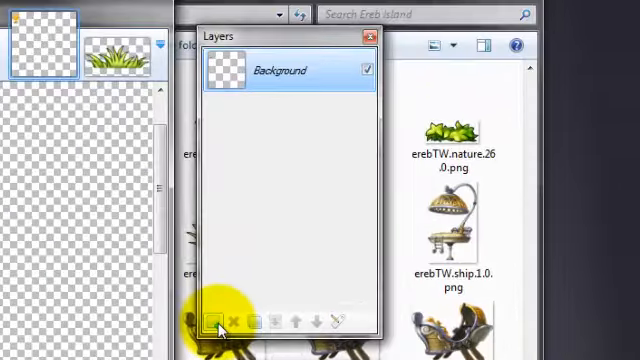
pyautogui.click(216, 320)
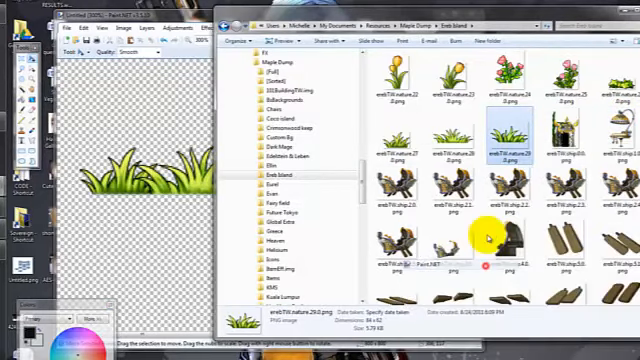
pyautogui.doubleClick(500, 130)
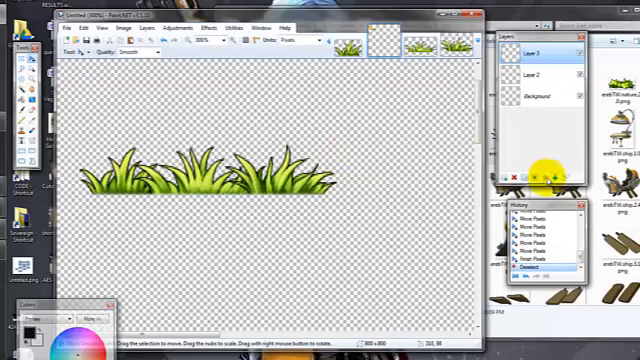
# - Extend the tuft strip across the canvas via History, flatten it and begin saving
pyautogui.click(548, 176)
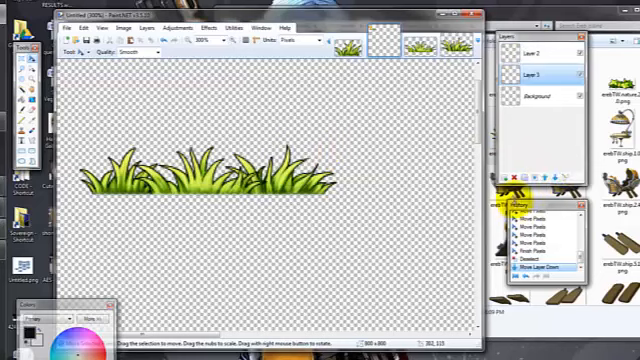
pyautogui.click(548, 178)
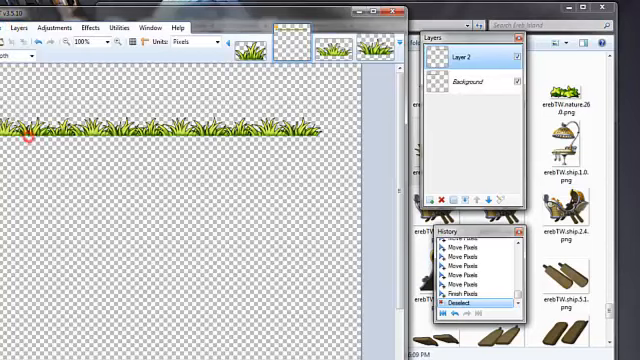
pyautogui.click(480, 312)
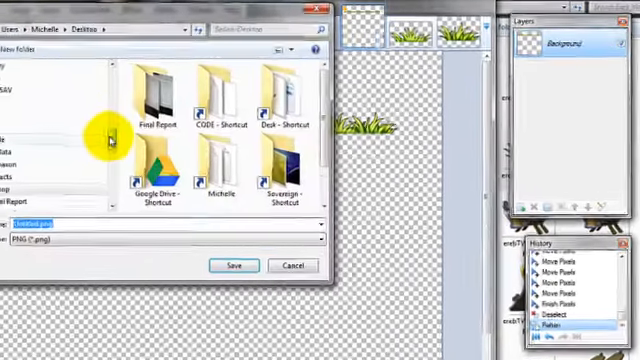
# - Name the flattened grass strip 'GRA…' for saving as a PNG on the Desktop
pyautogui.write('GRA')
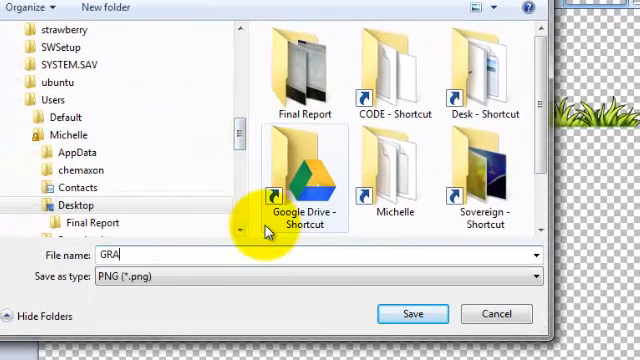